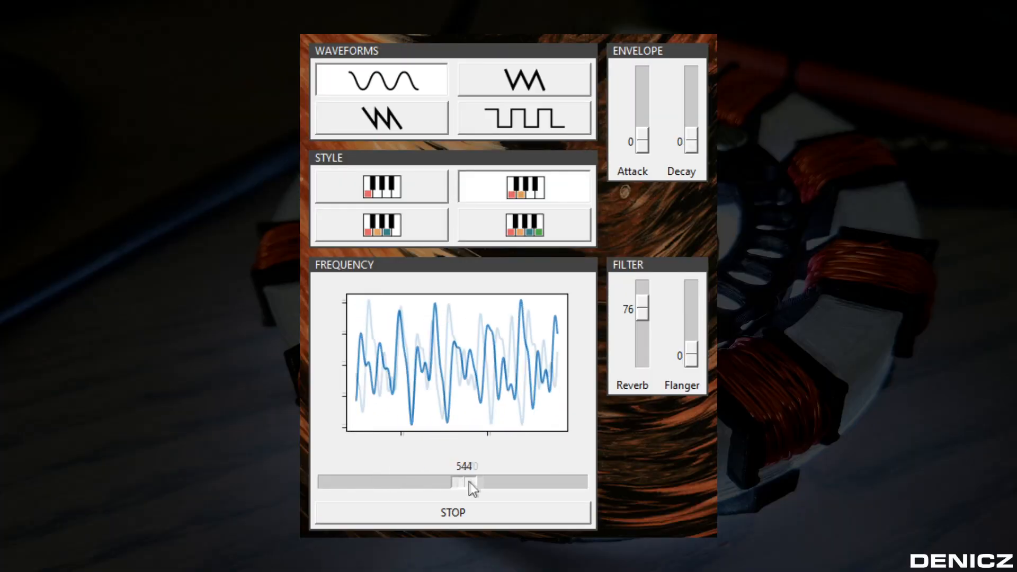
Sweep the old synthesizer's frequency slider leftward to change the tone.
{"action": "left_click_drag", "start_coordinate": [462, 482], "coordinate": [367, 482]}
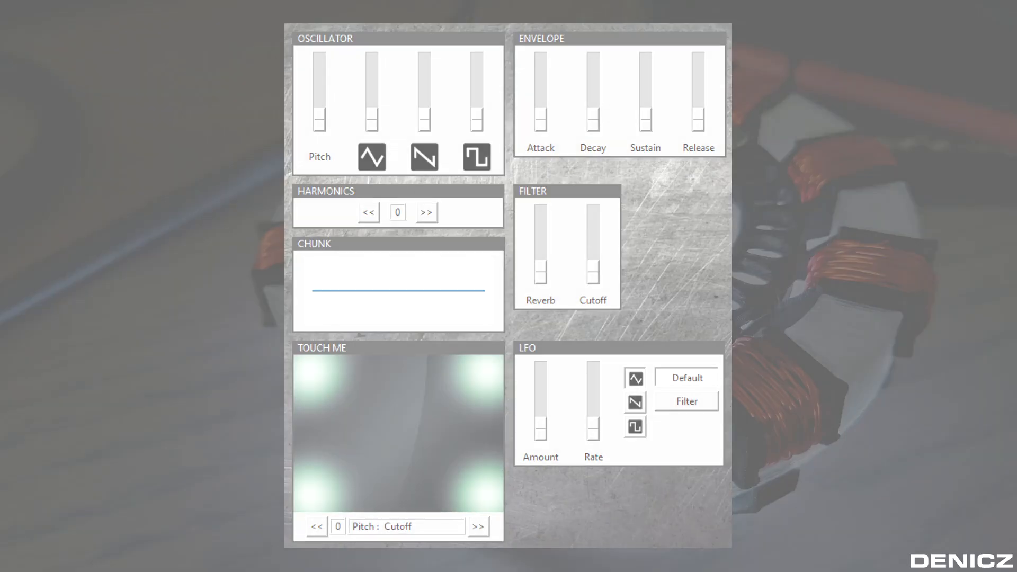
{"action": "left_click", "coordinate": [481, 526]}
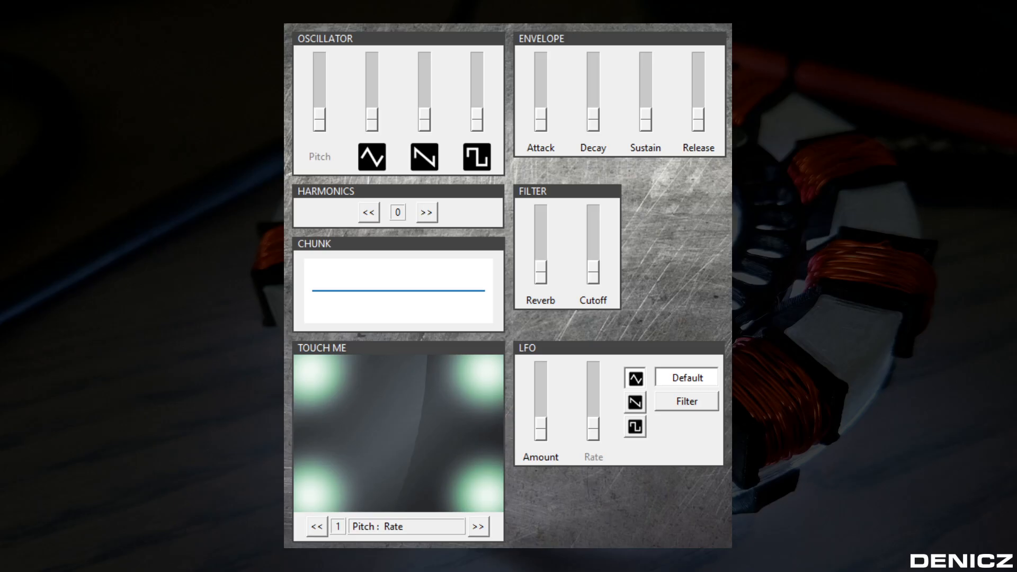
{"action": "left_click", "coordinate": [318, 527]}
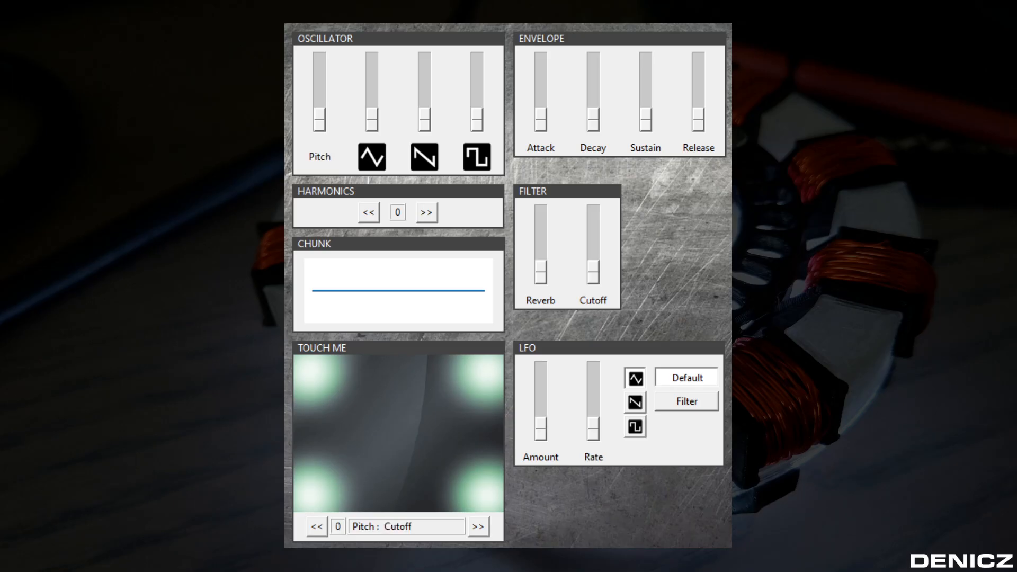
{"action": "mouse_move", "coordinate": [378, 327]}
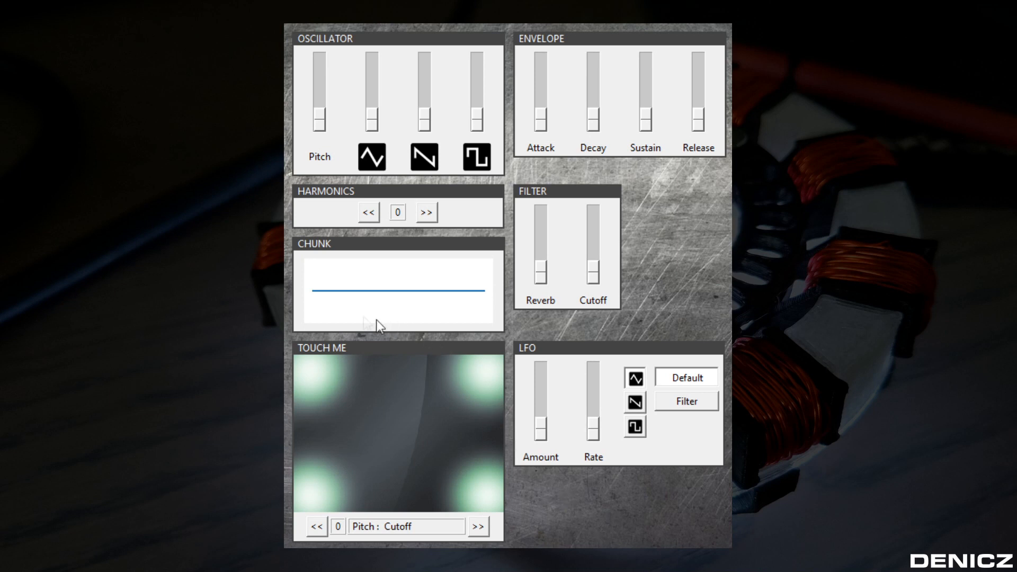
{"action": "mouse_move", "coordinate": [306, 452]}
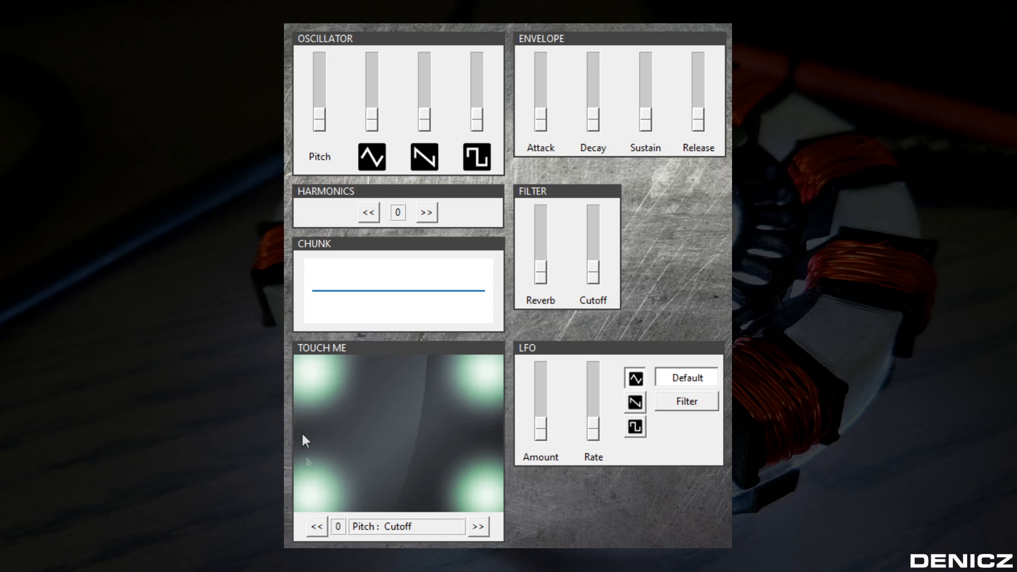
{"action": "mouse_move", "coordinate": [431, 502]}
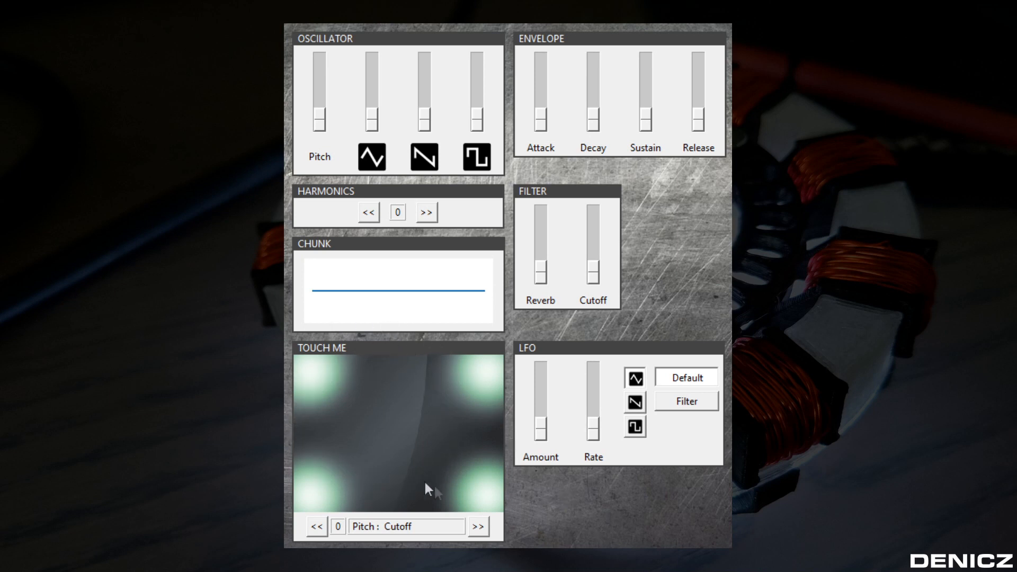
{"action": "left_click", "coordinate": [481, 540]}
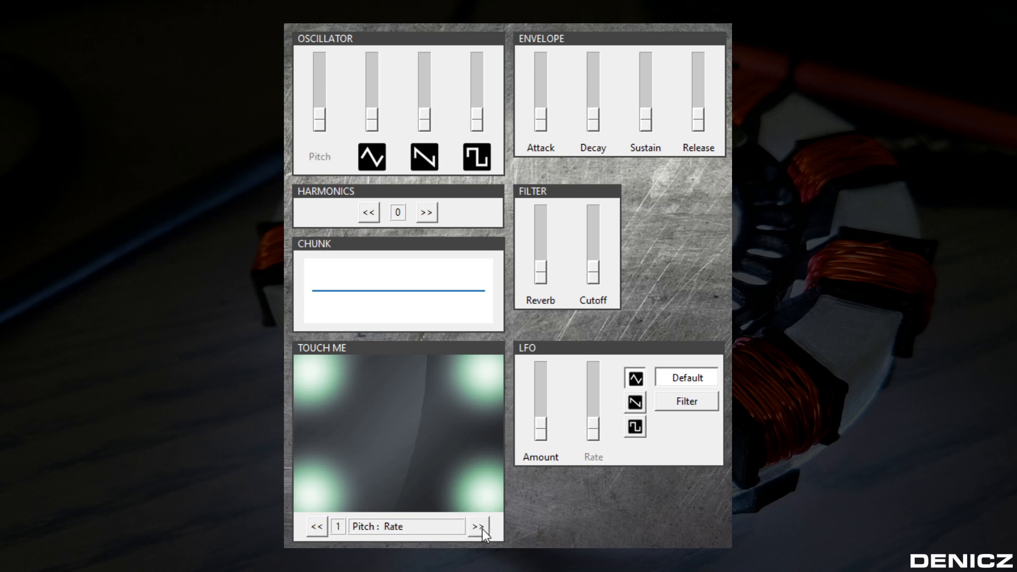
{"action": "mouse_move", "coordinate": [379, 543]}
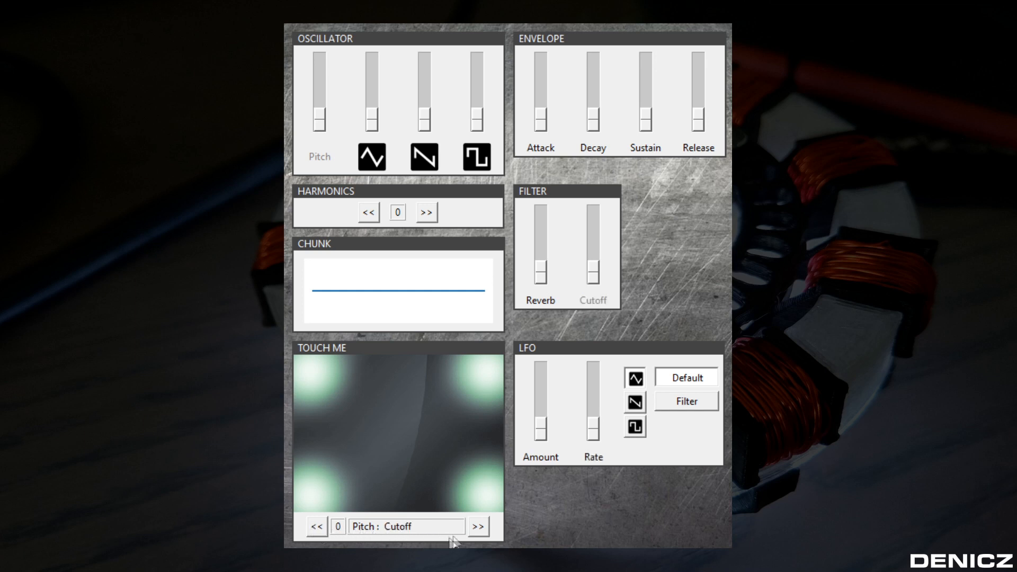
{"action": "left_click", "coordinate": [479, 541]}
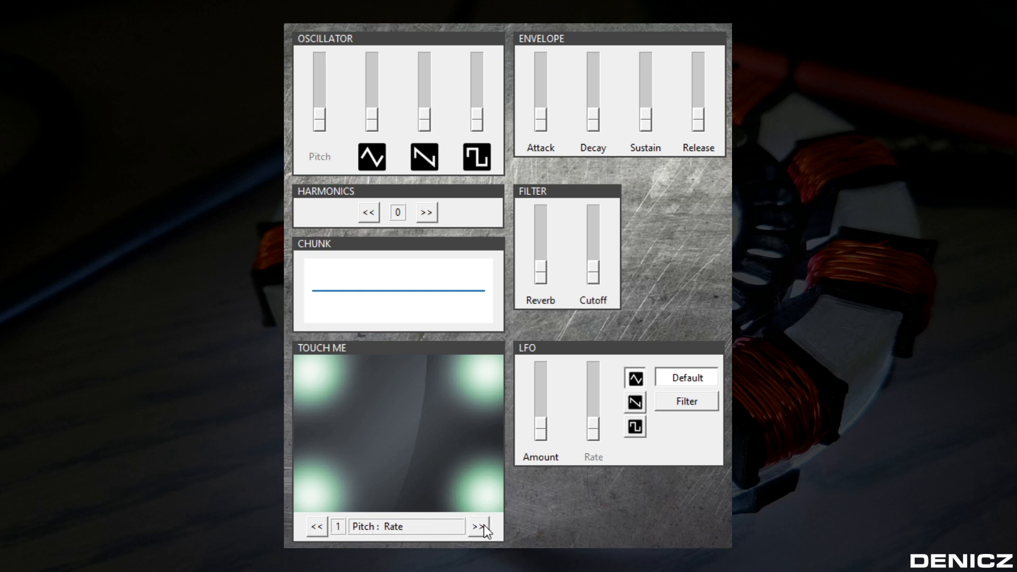
{"action": "left_click", "coordinate": [477, 526]}
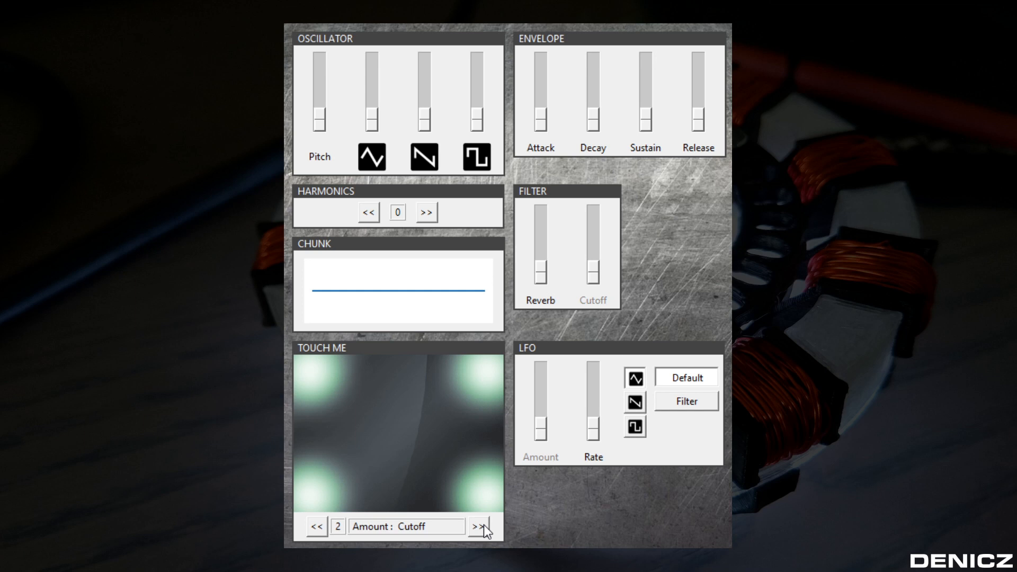
{"action": "left_click", "coordinate": [478, 541]}
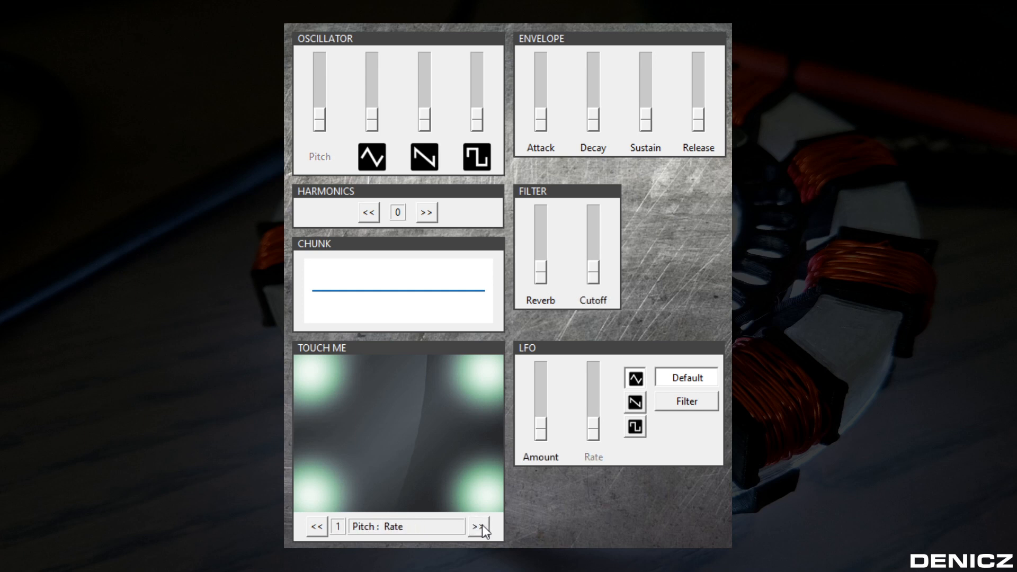
{"action": "mouse_move", "coordinate": [444, 434]}
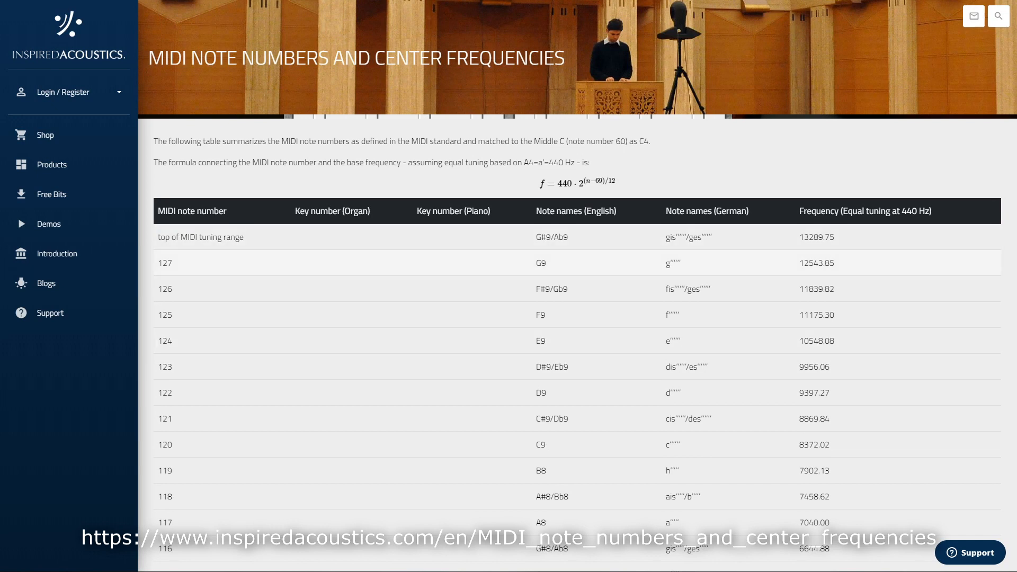
Select MIDI note number 127, the highest entry in the note table.
{"action": "double_click", "coordinate": [164, 263]}
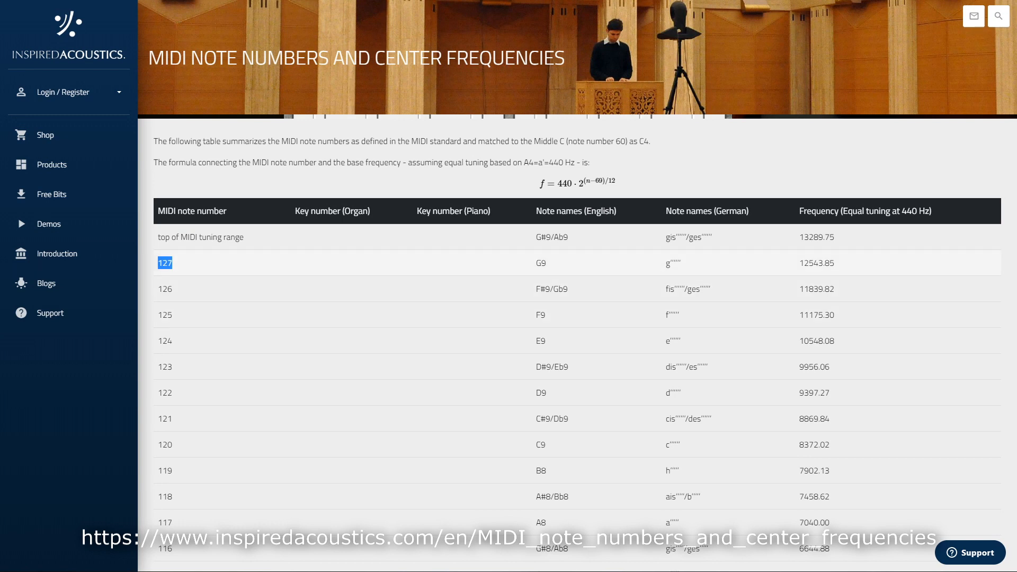
{"action": "double_click", "coordinate": [816, 263]}
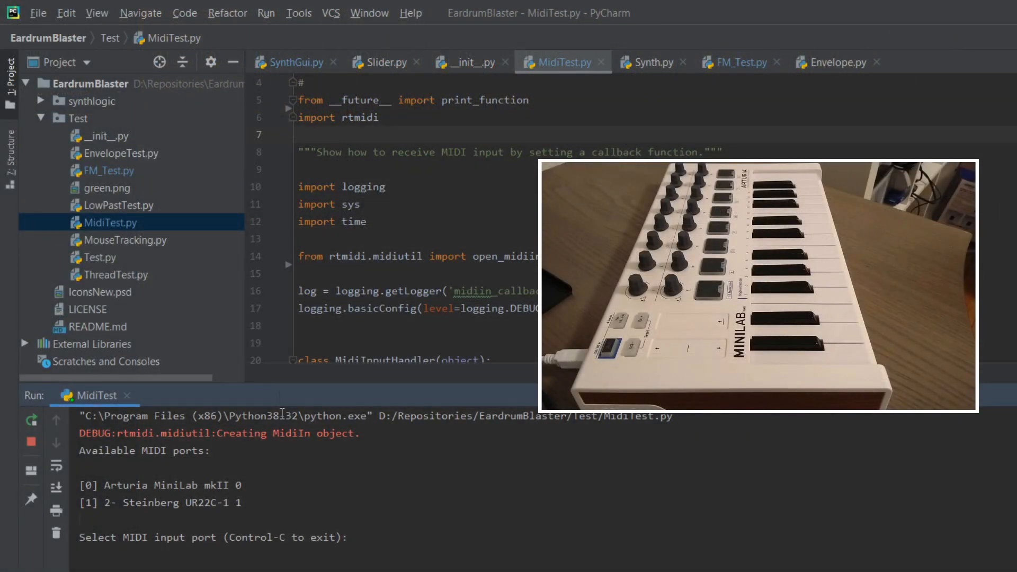
Enter 0 to pick the Arturia MiniLab mkII as MIDI input.
{"action": "type", "text": "0"}
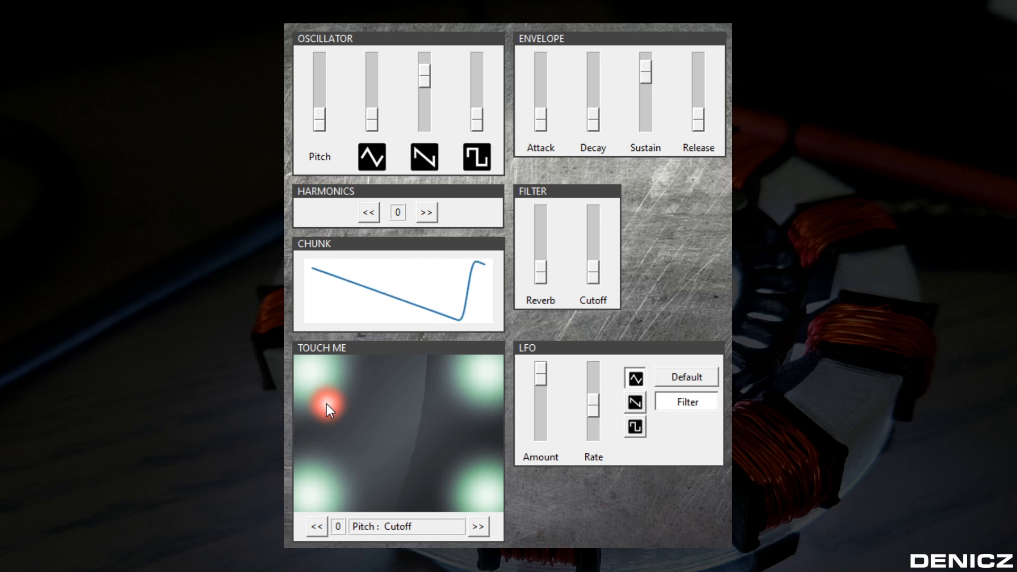
Play the LFO-modulated sawtooth tone by dragging down the TOUCH ME pad.
{"action": "left_click_drag", "start_coordinate": [327, 407], "coordinate": [328, 441]}
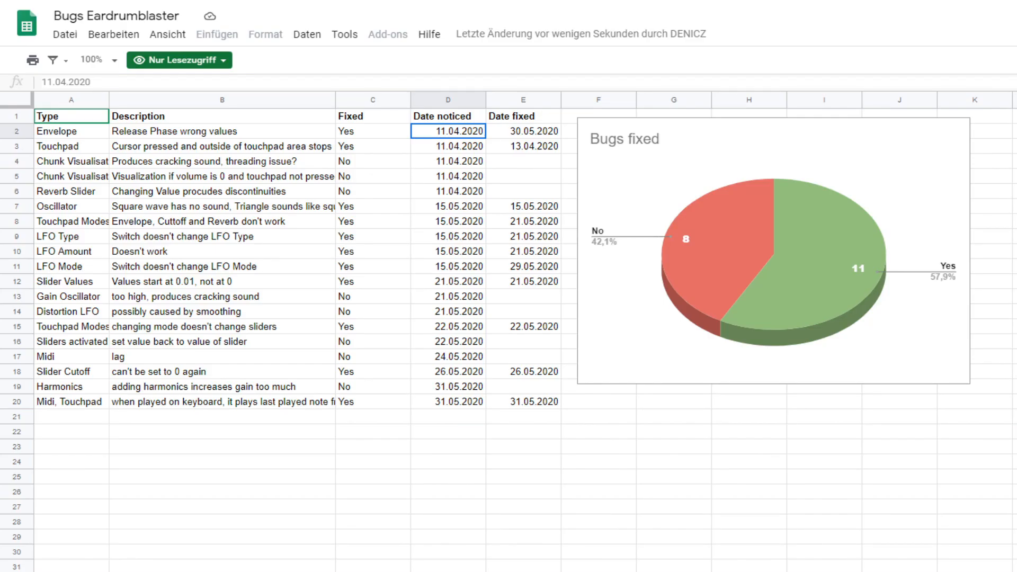
Step through the Type header and the first bug's description, fixed status and noticed date.
{"action": "left_click", "coordinate": [447, 192]}
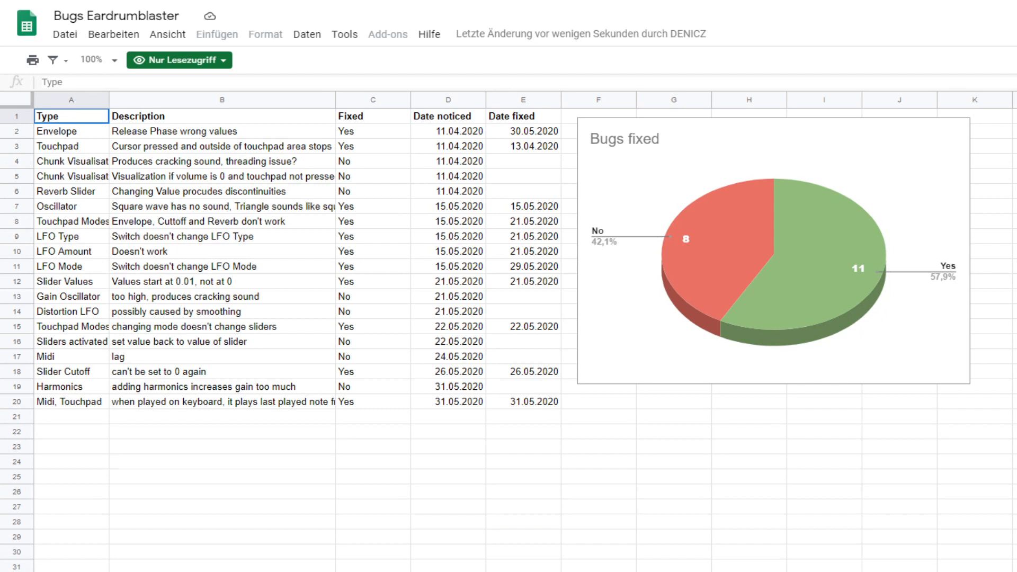
{"action": "left_click", "coordinate": [56, 130]}
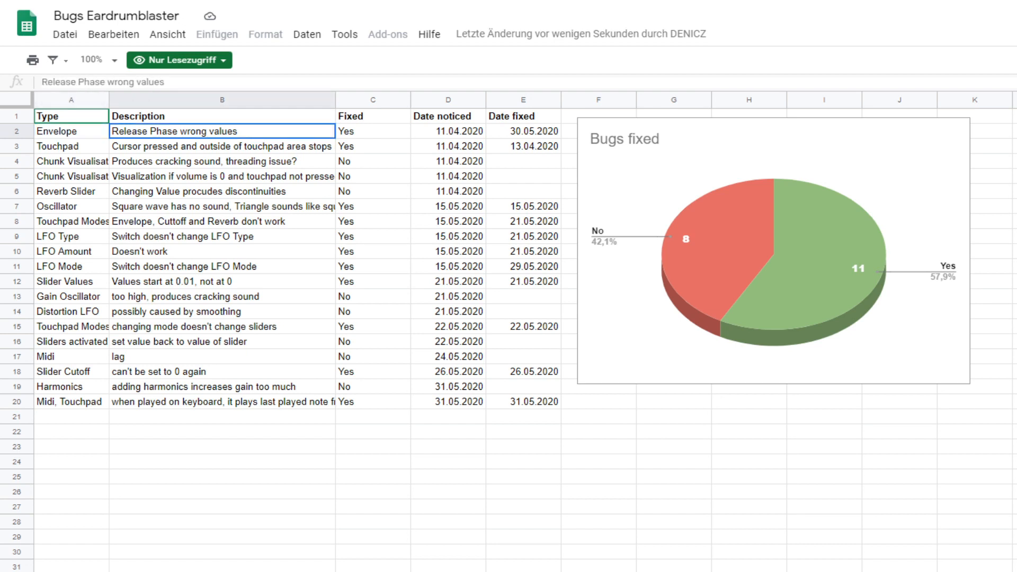
{"action": "left_click", "coordinate": [373, 131]}
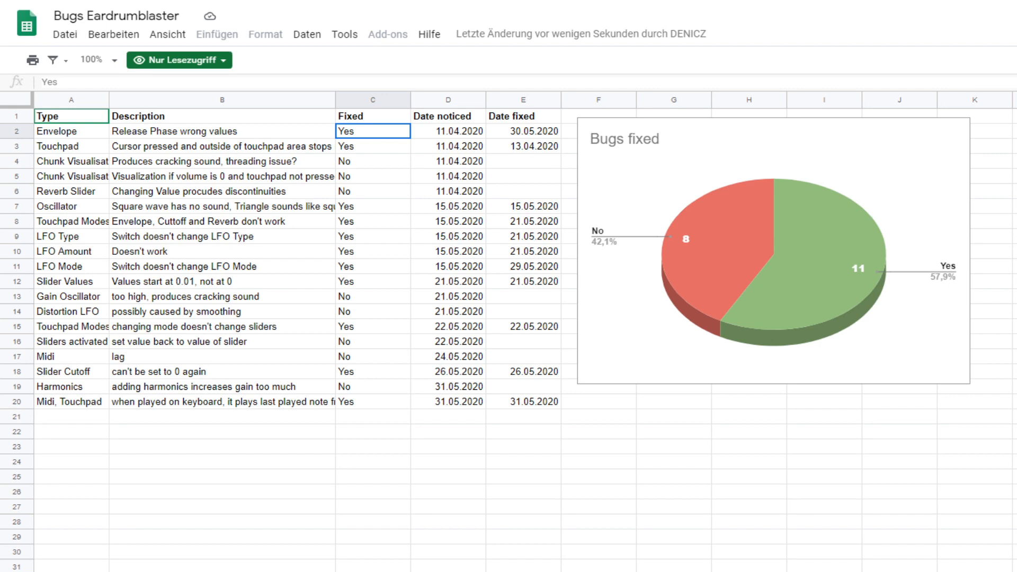
{"action": "left_click", "coordinate": [448, 131]}
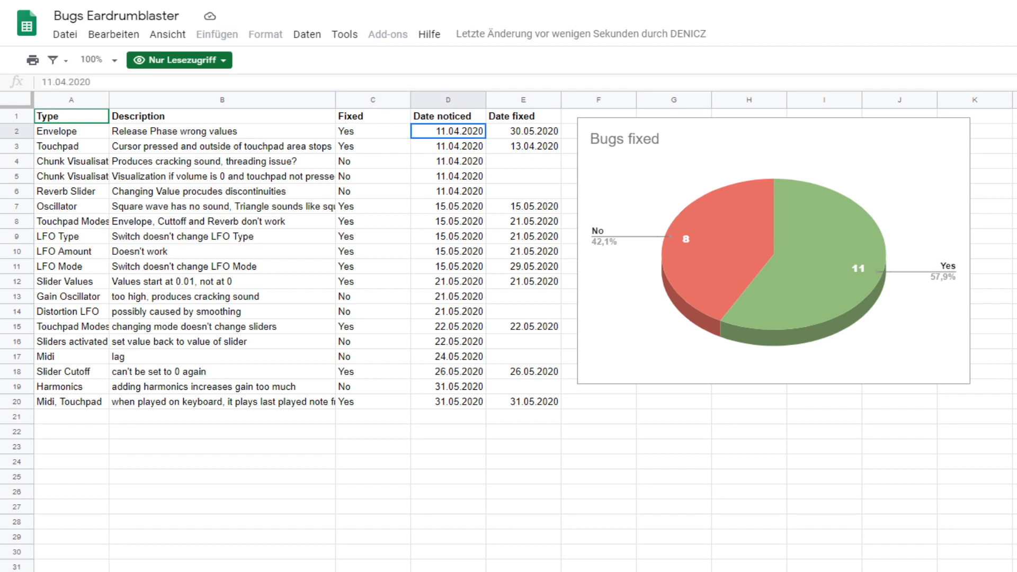